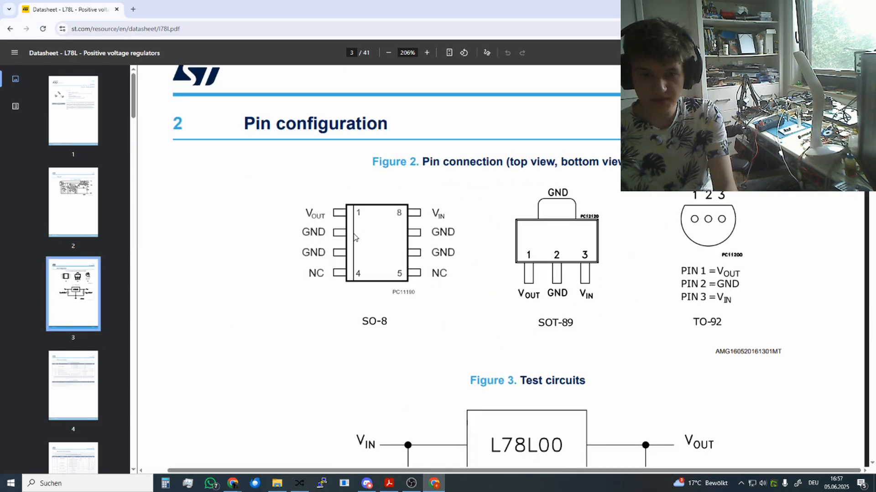
# - Zoom the L78L SO-8 pinout in Figure 2 to about 322%, then switch to the ISL8487 datasheet tab
pyautogui.click(426, 52)
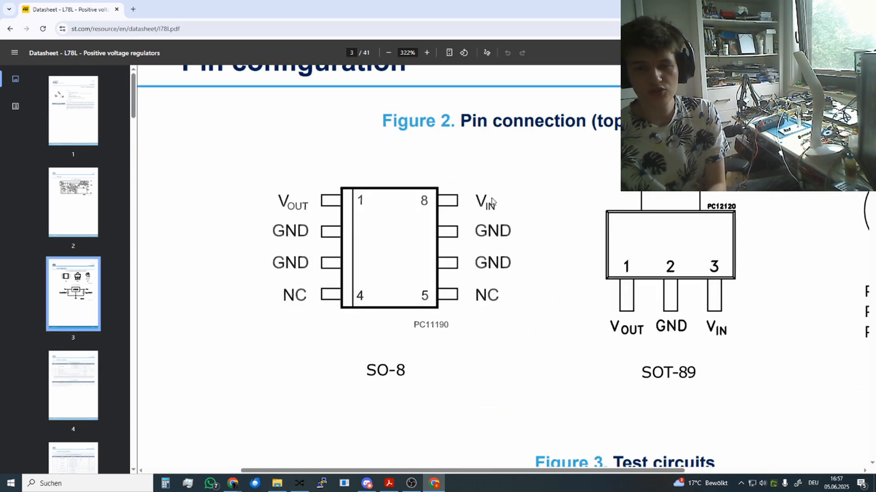
pyautogui.moveTo(299, 194)
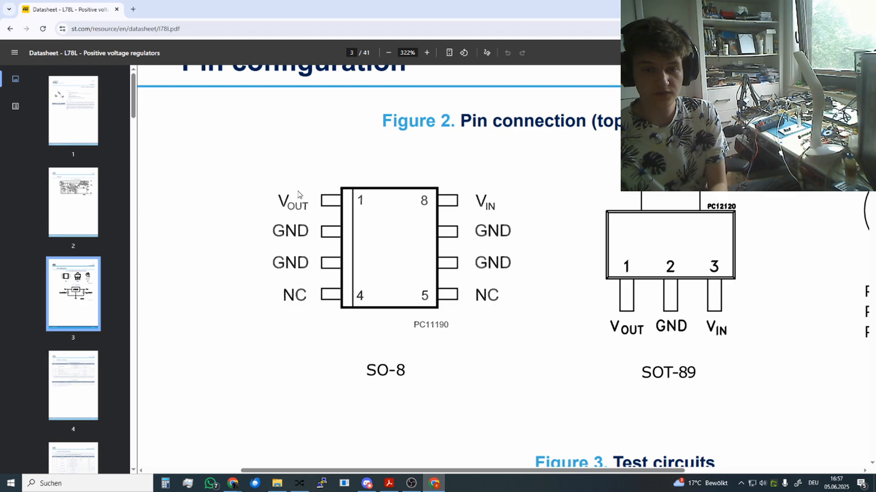
pyautogui.moveTo(416, 261)
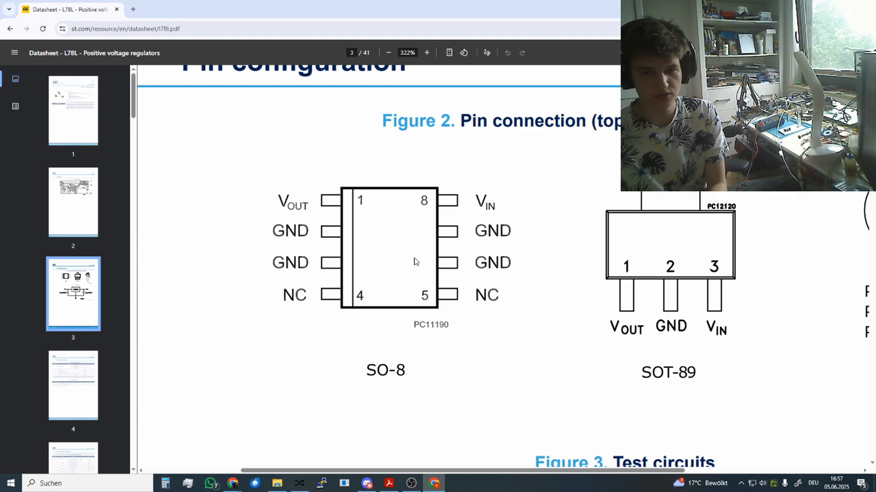
pyautogui.moveTo(310, 237)
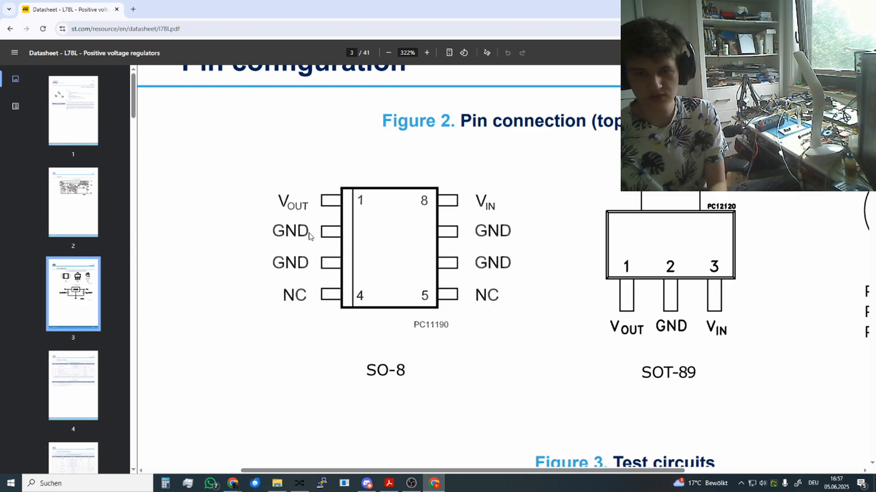
pyautogui.click(162, 9)
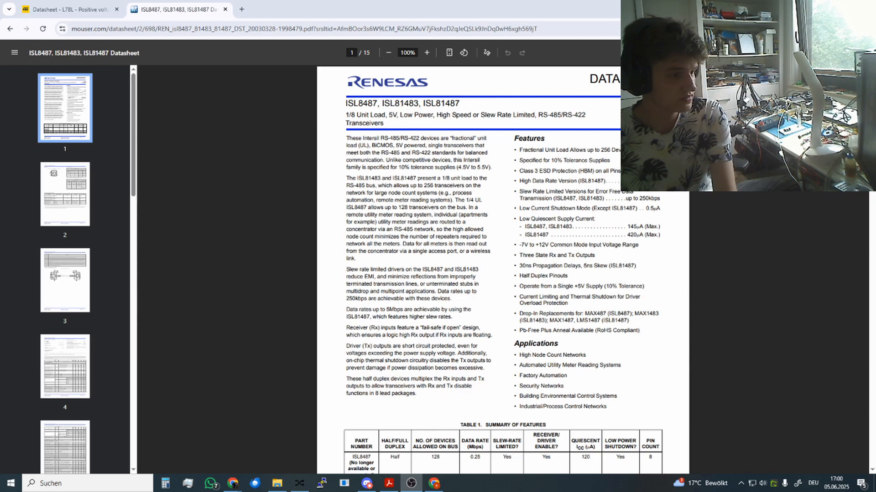
# - Scroll to the ISL8487 PDIP/SOIC top-view pinout on page 2 and zoom to about 381%
pyautogui.scroll(-3)
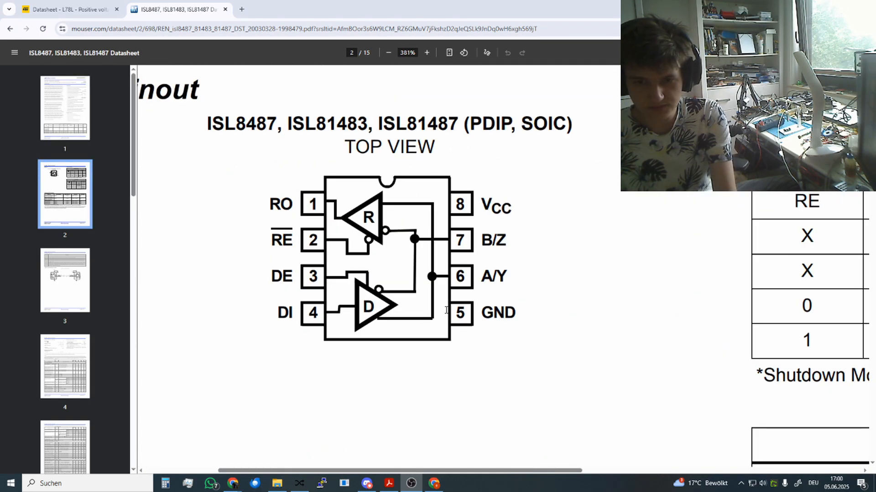
pyautogui.click(388, 52)
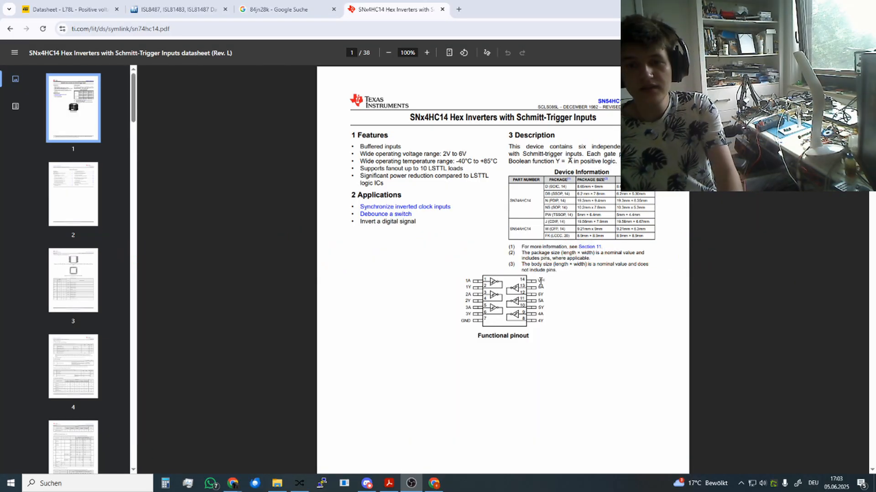
pyautogui.moveTo(561, 340)
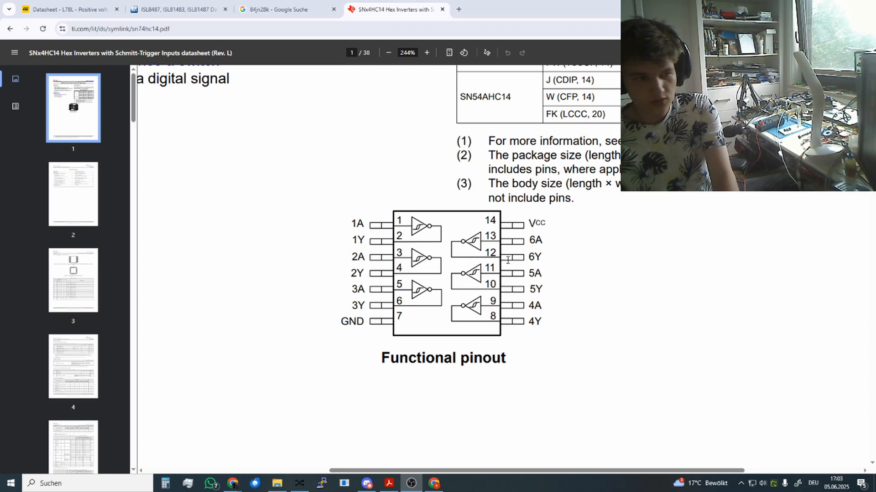
# - Zoom the SN74HC14 14-pin functional pinout on page 1 to about 305%
pyautogui.click(426, 52)
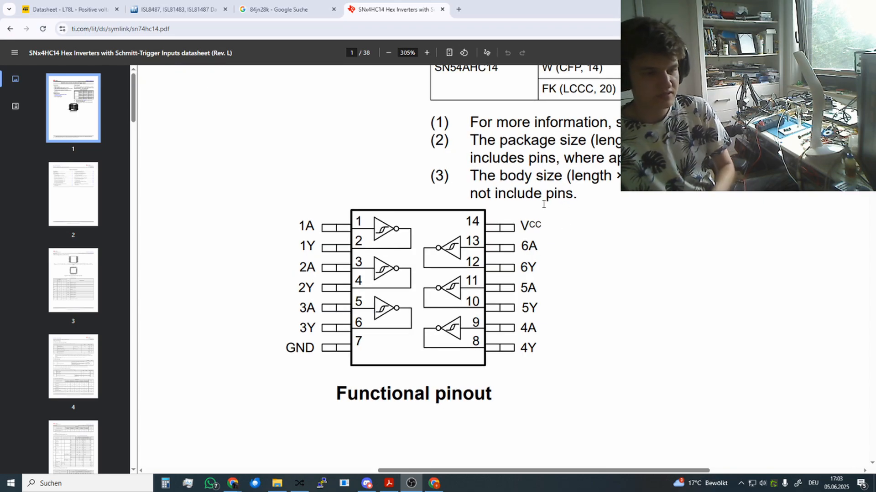